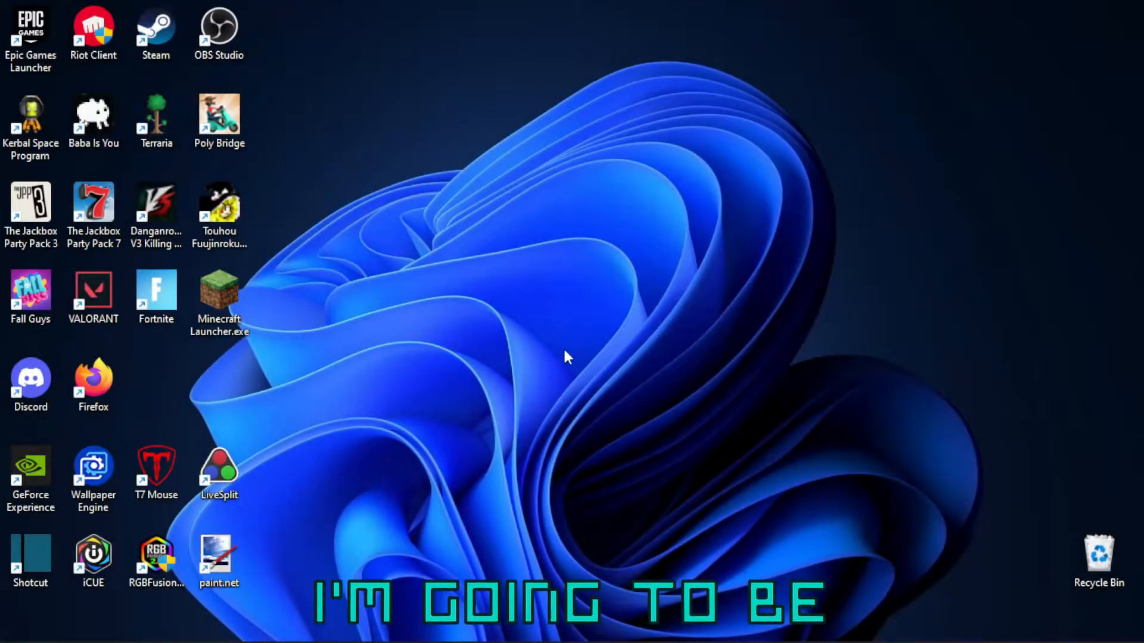
mouse_move(542, 358)
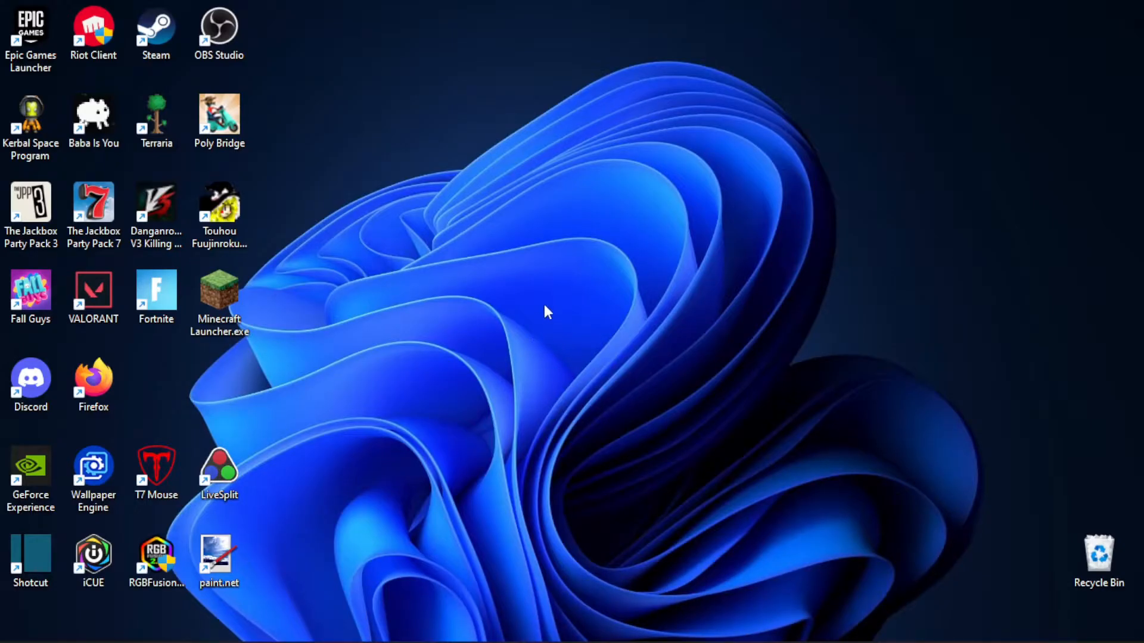
mouse_move(553, 366)
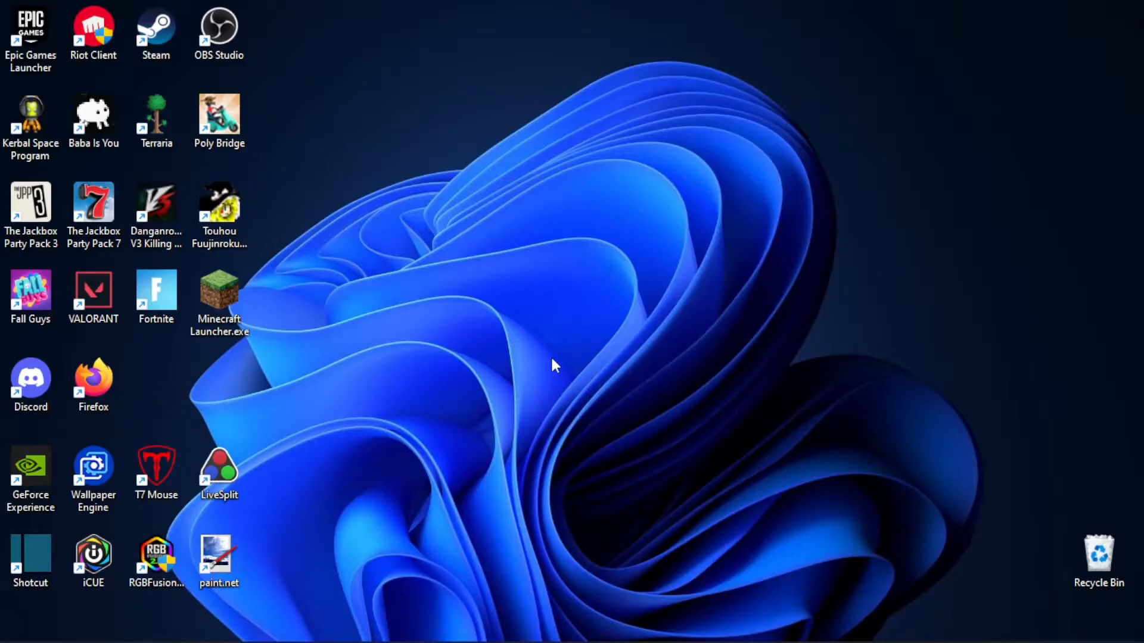
mouse_move(562, 360)
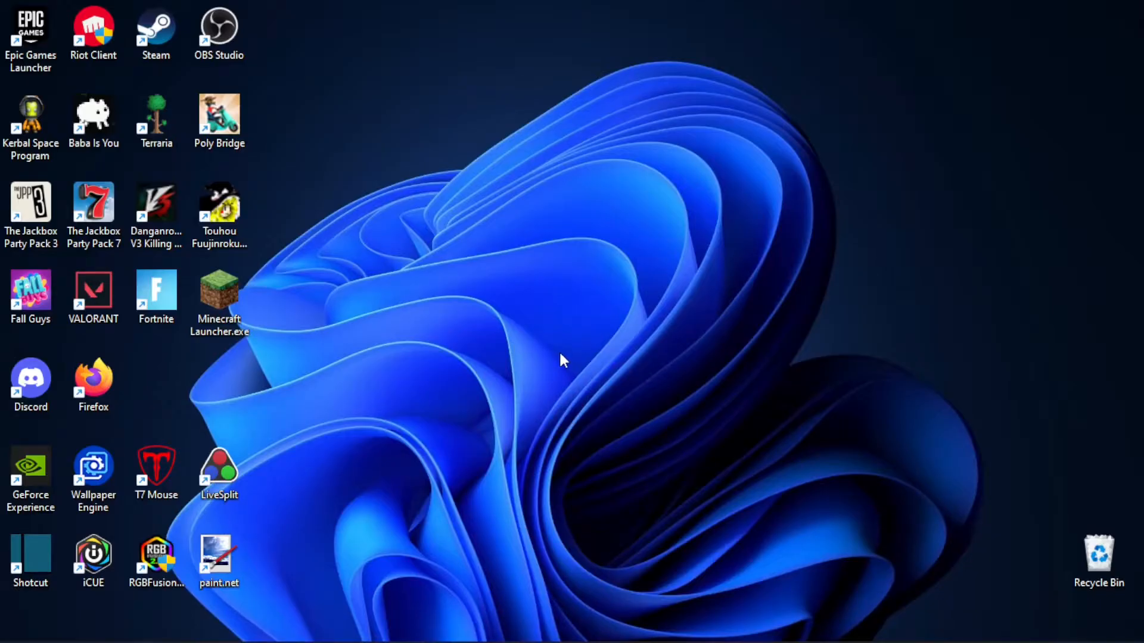
mouse_move(549, 341)
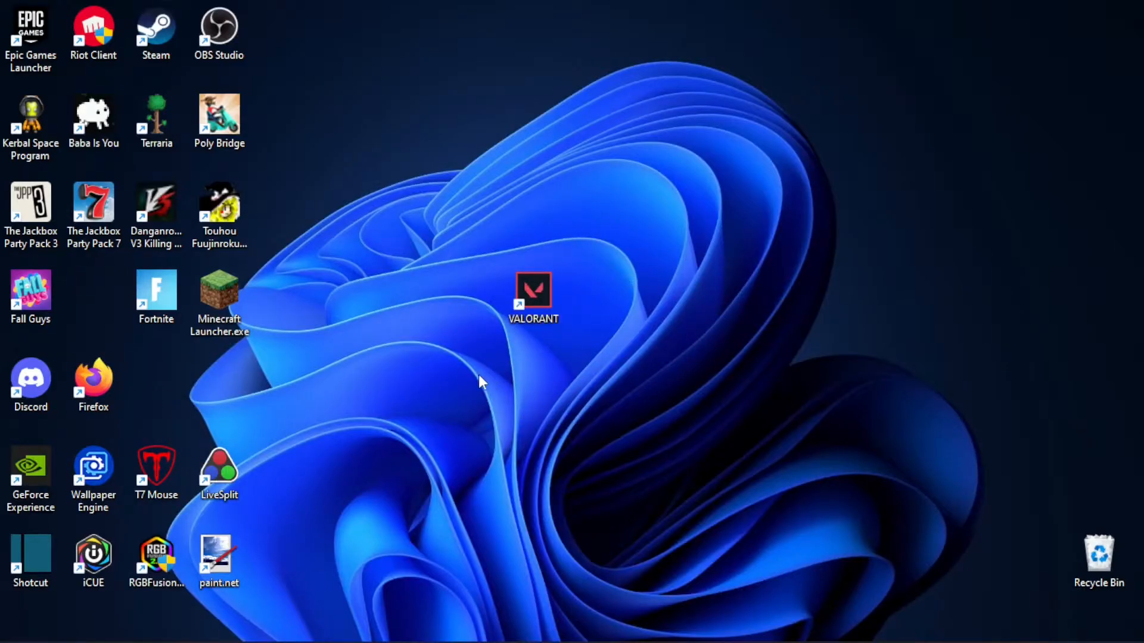
mouse_move(411, 555)
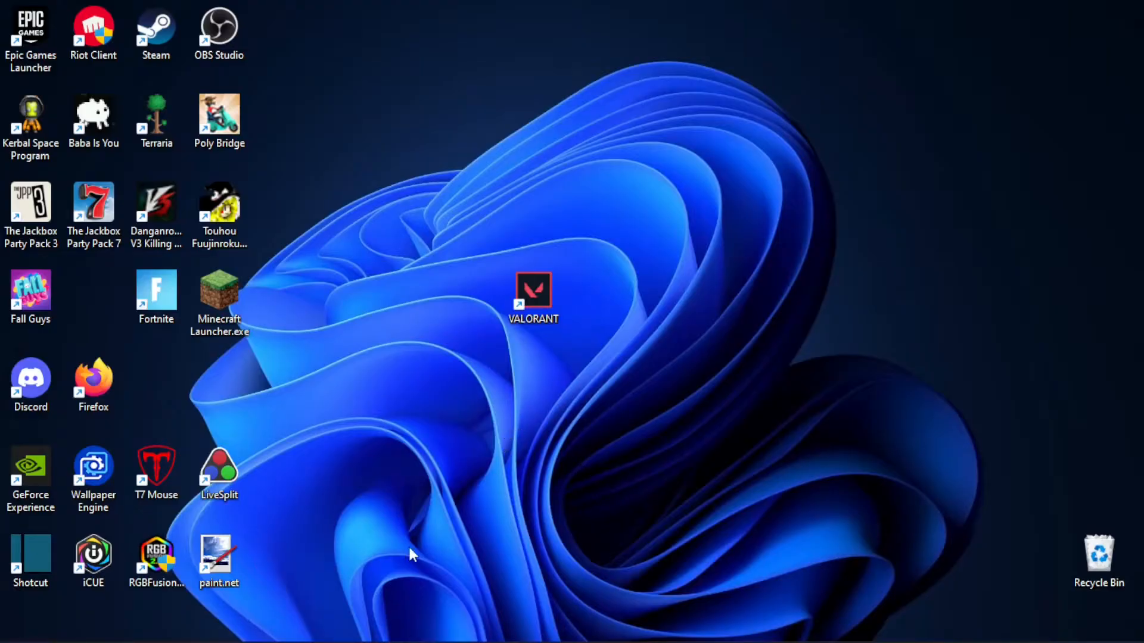
mouse_move(540, 434)
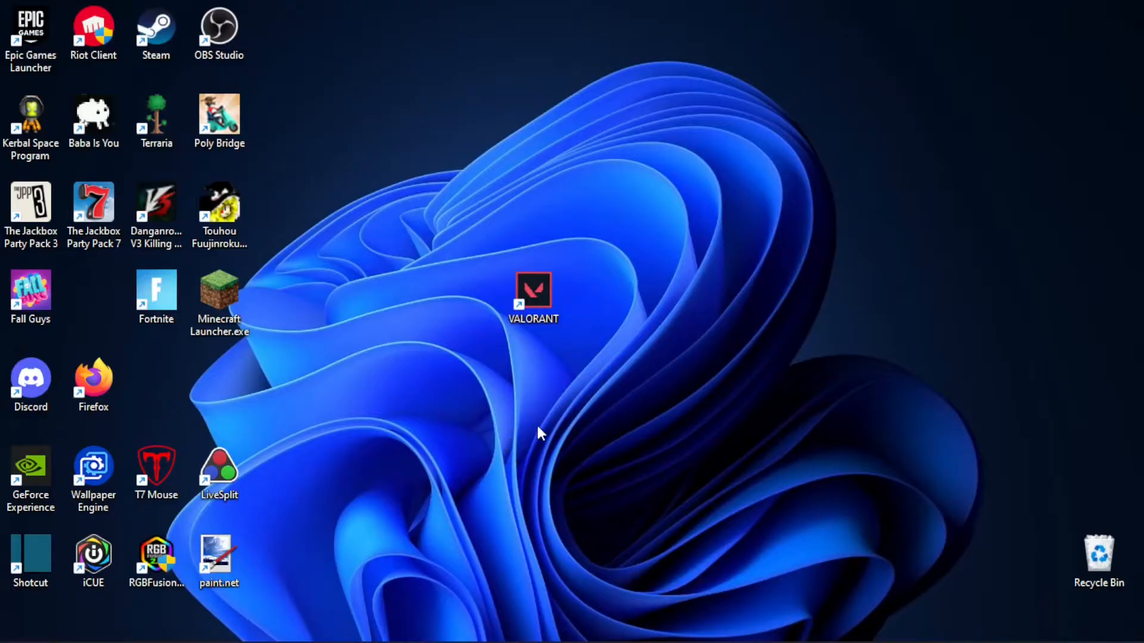
Show Task View while arranging the VALORANT shortcut on the desktop
key(Win+Tab)
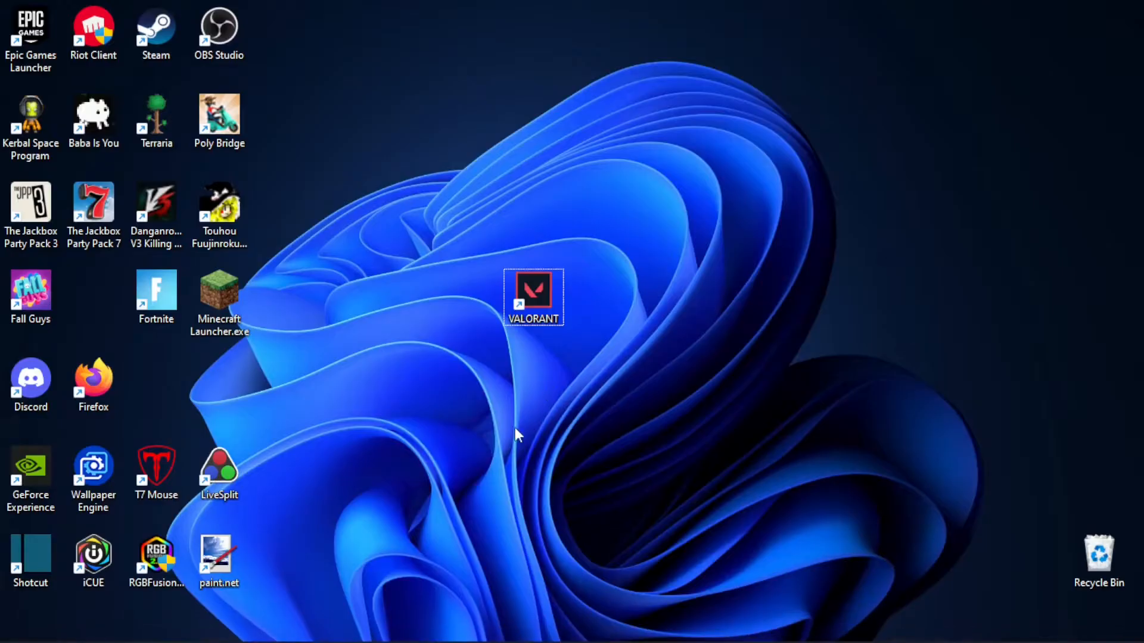
mouse_move(652, 202)
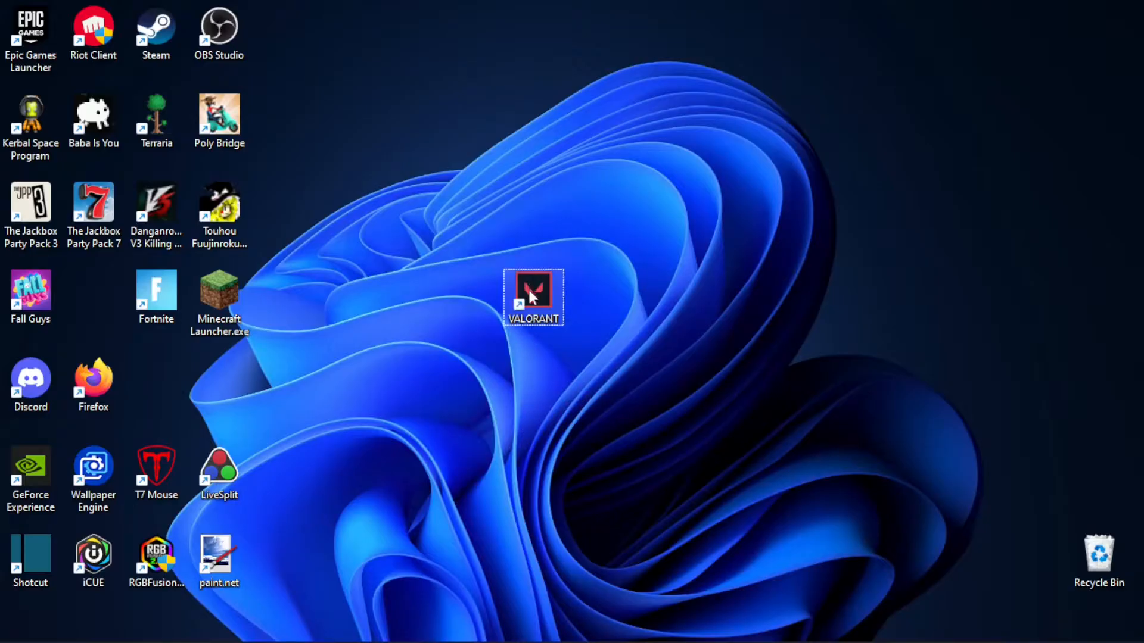
Open the VALORANT shortcut's Properties window via Show more options
right_click(533, 297)
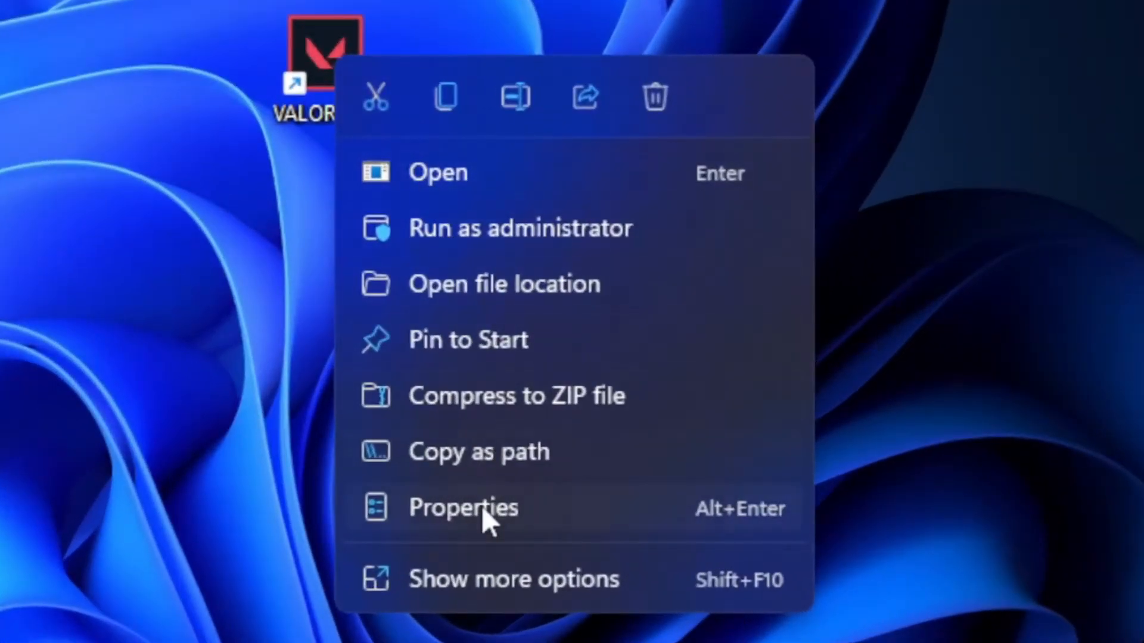
mouse_move(458, 592)
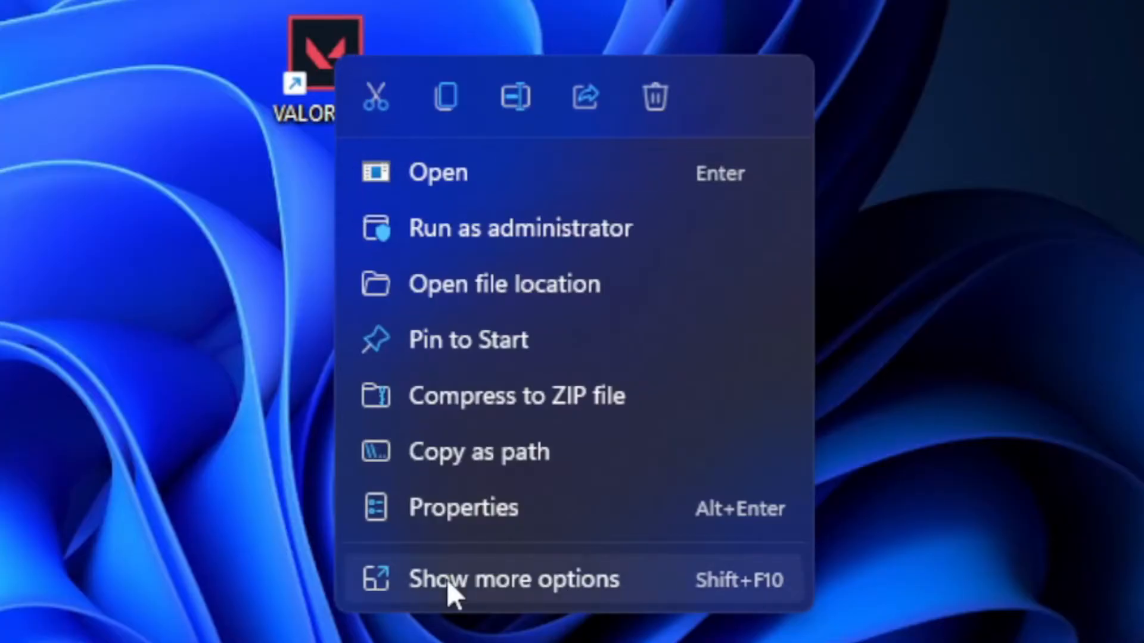
click(513, 579)
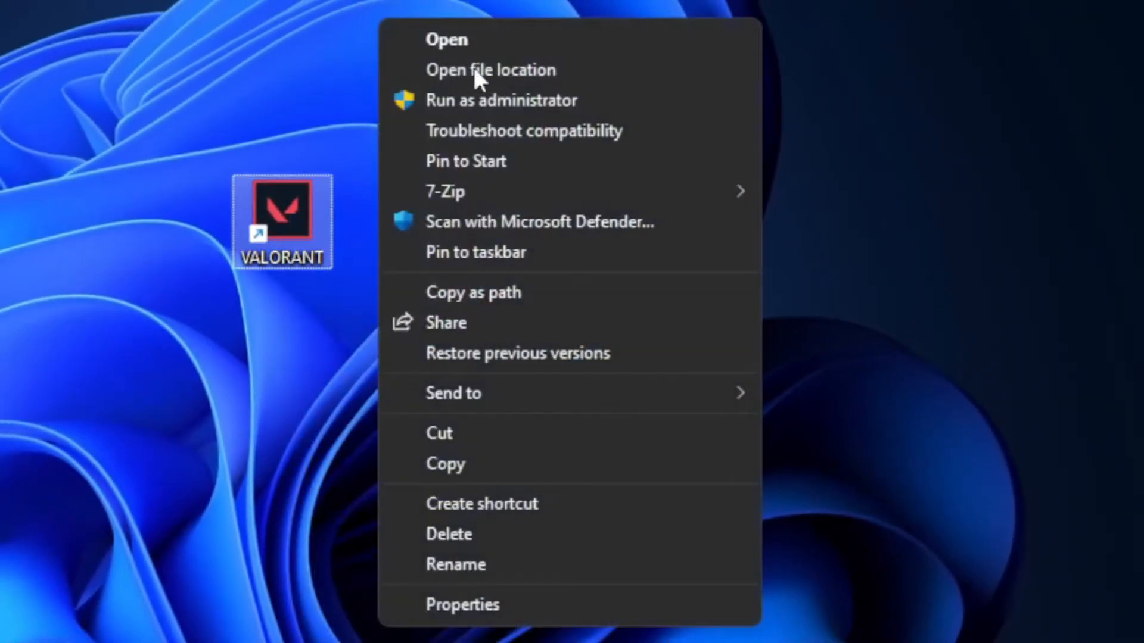
click(462, 603)
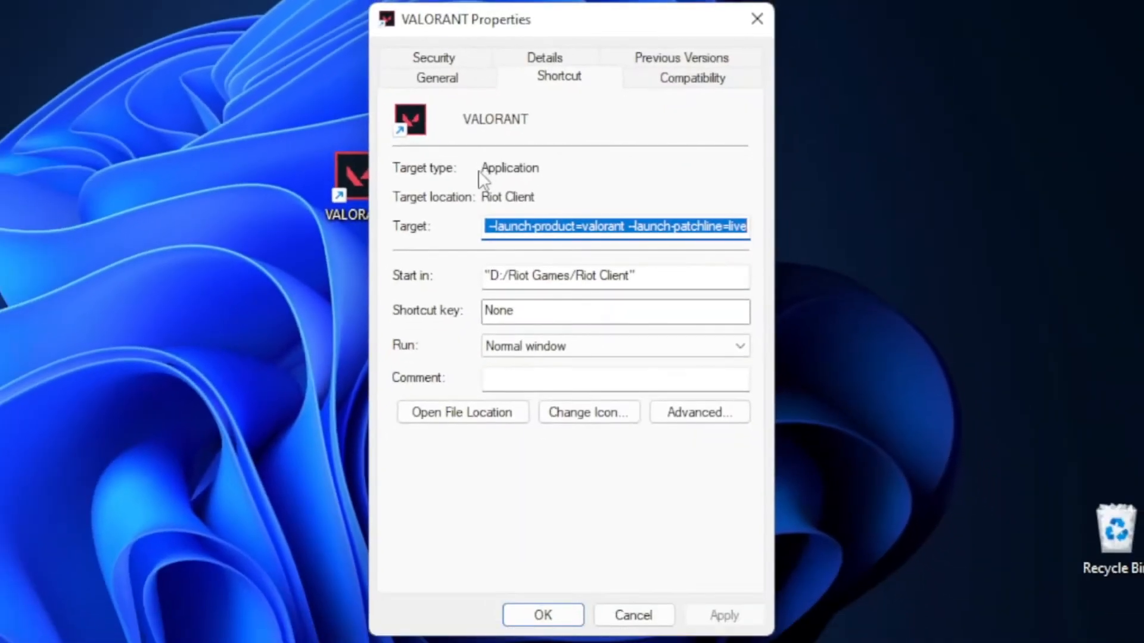
mouse_move(656, 84)
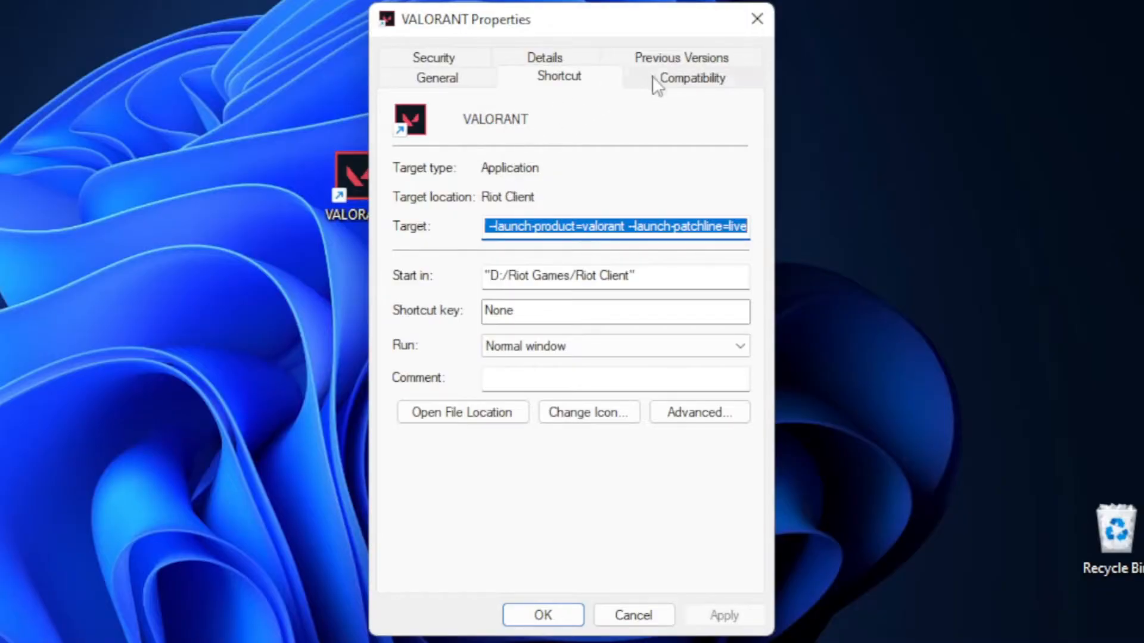
In Compatibility, enable Disable fullscreen optimizations and Run as administrator, then apply and confirm
click(692, 77)
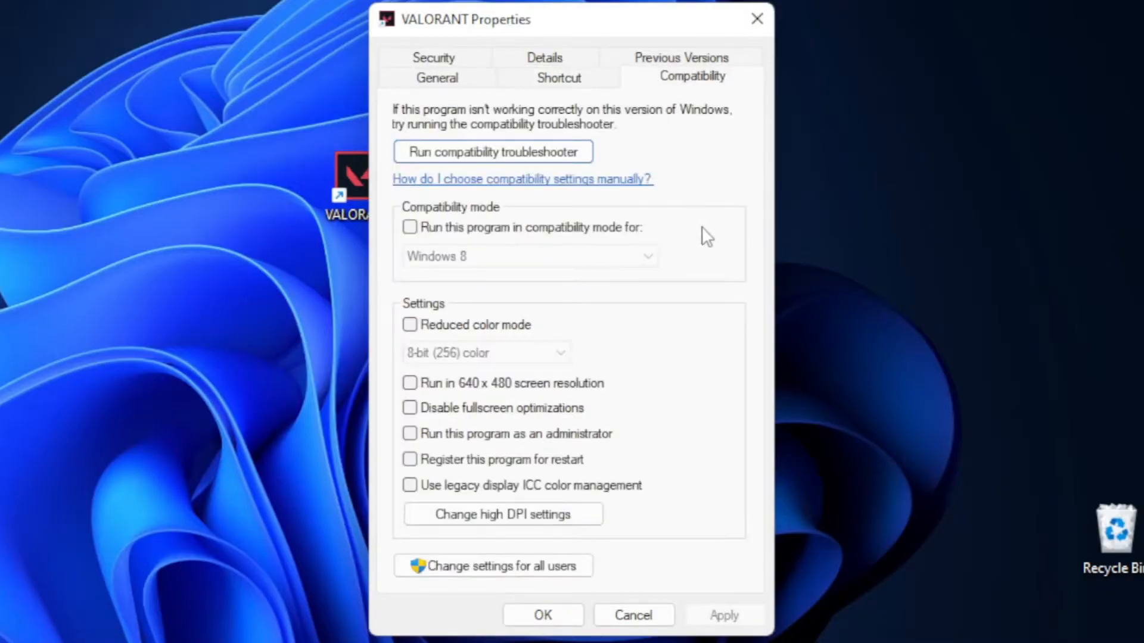
mouse_move(648, 320)
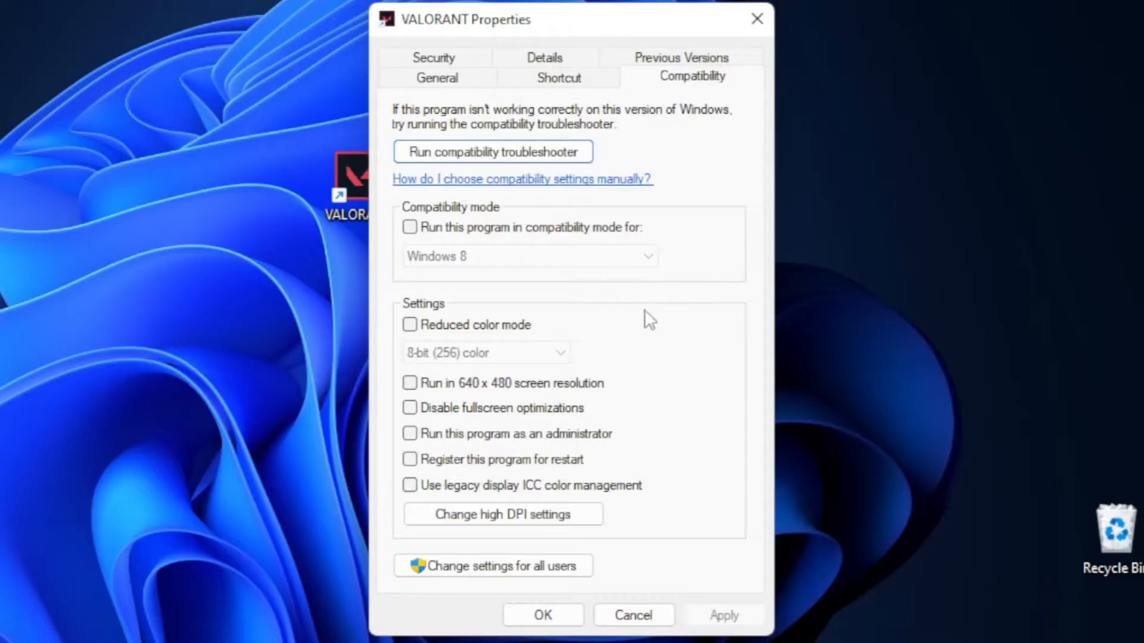
mouse_move(500, 415)
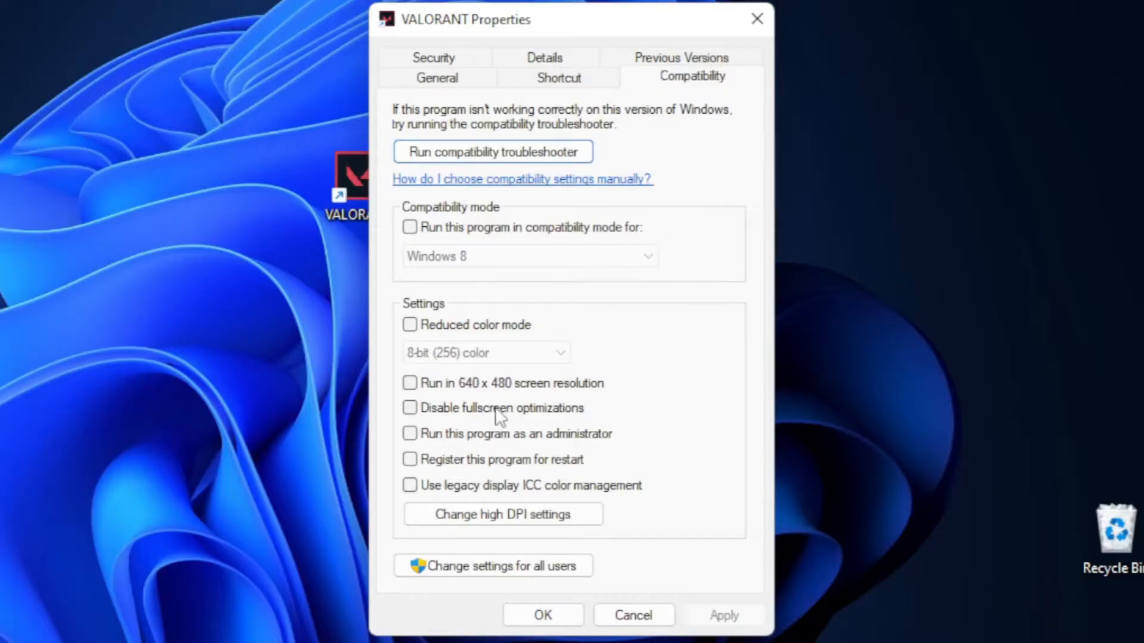
click(409, 407)
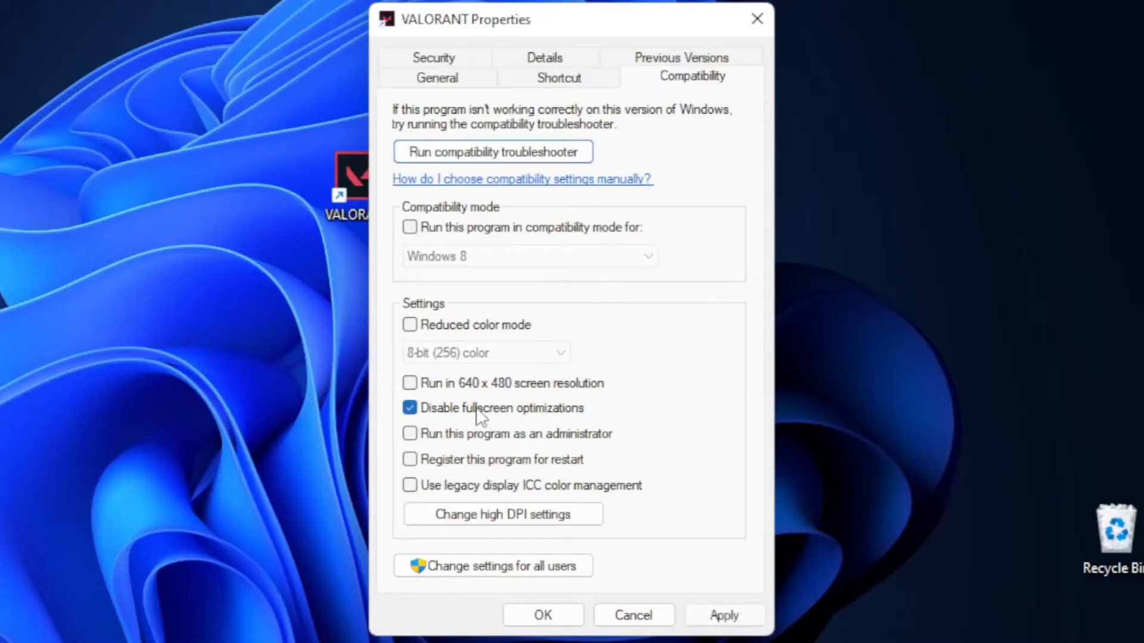
click(410, 433)
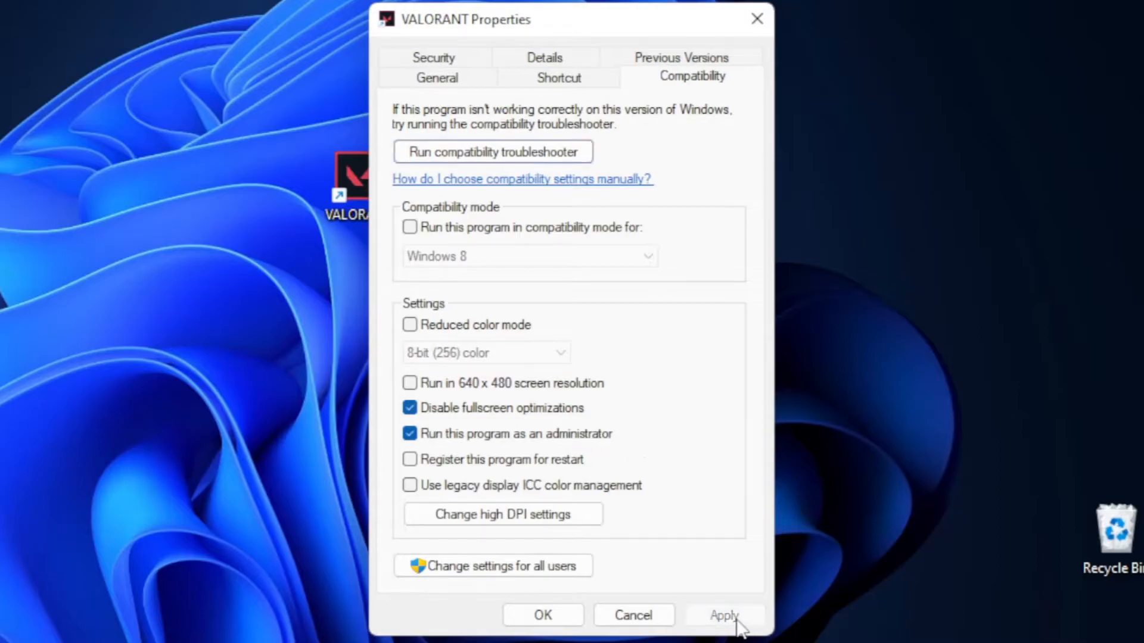
click(722, 614)
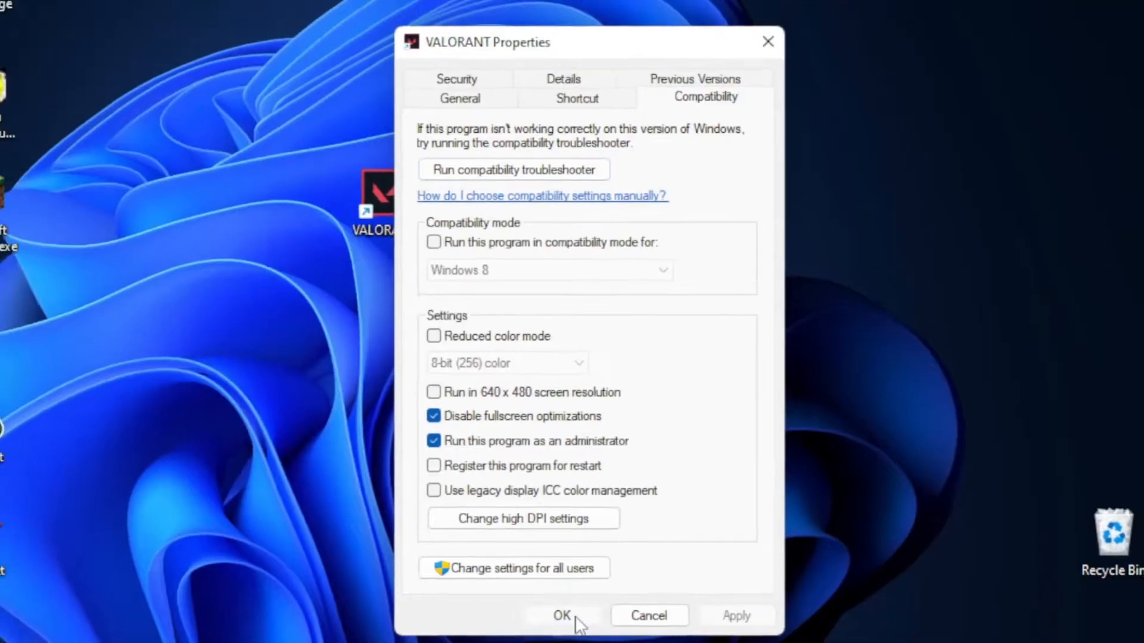
click(561, 615)
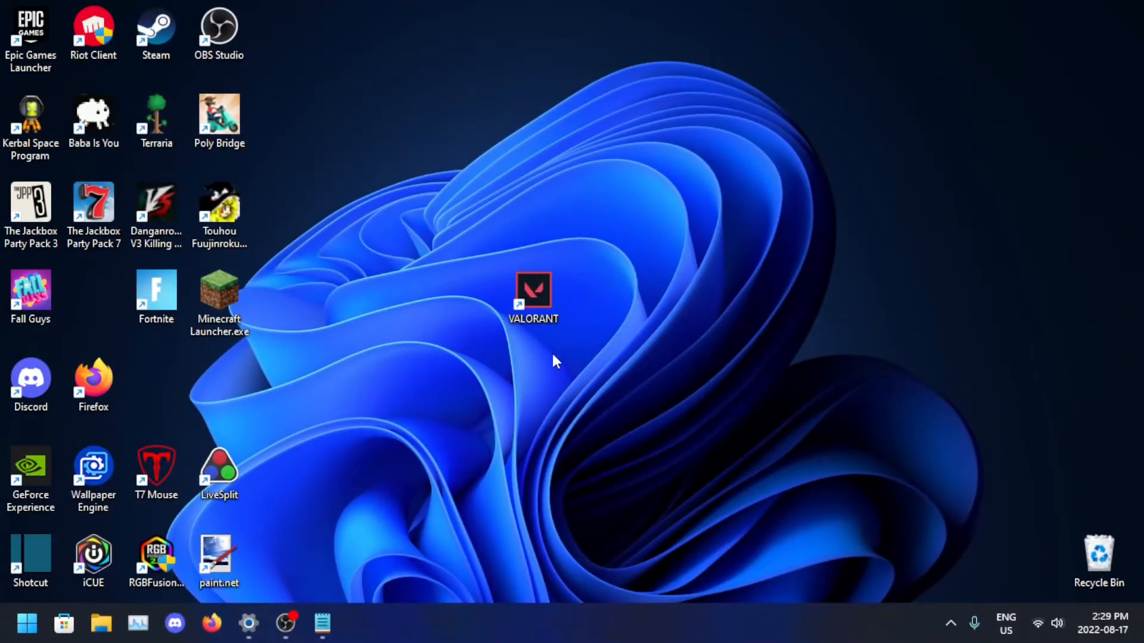
mouse_move(526, 399)
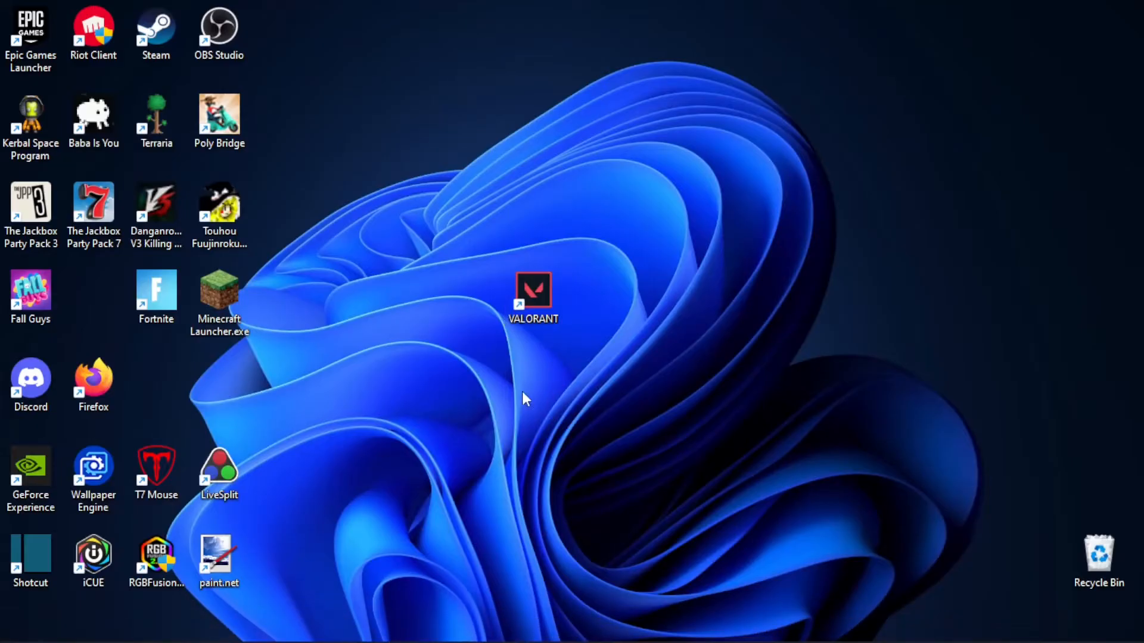
mouse_move(538, 396)
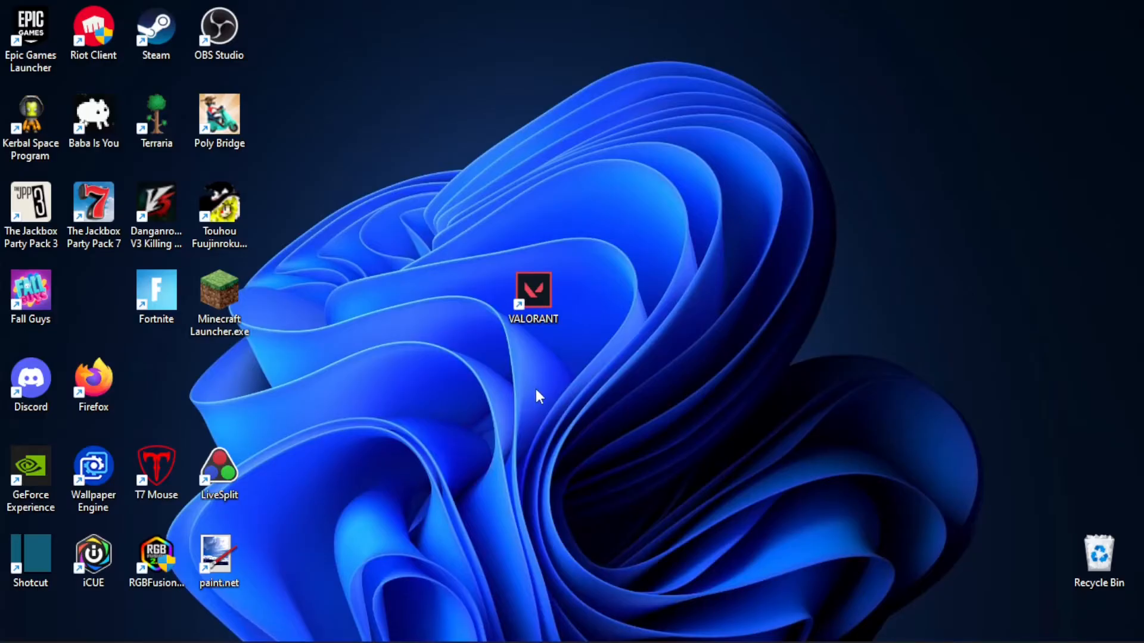
mouse_move(532, 295)
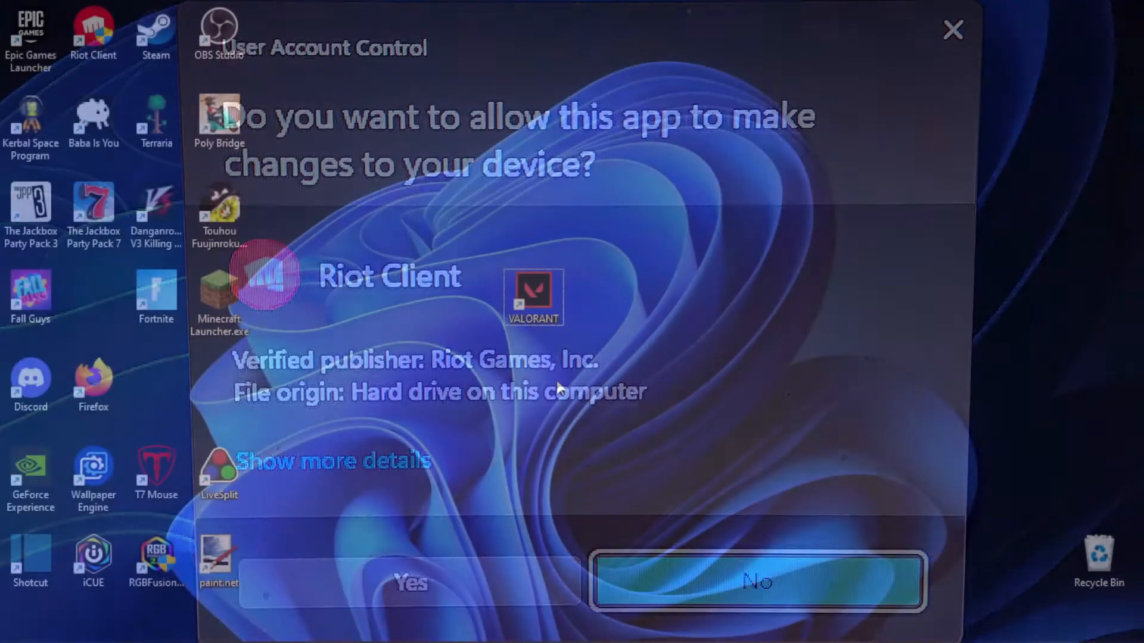
Allow Riot Client via UAC, then switch between VALORANT and Notepad twice without a crash
click(410, 583)
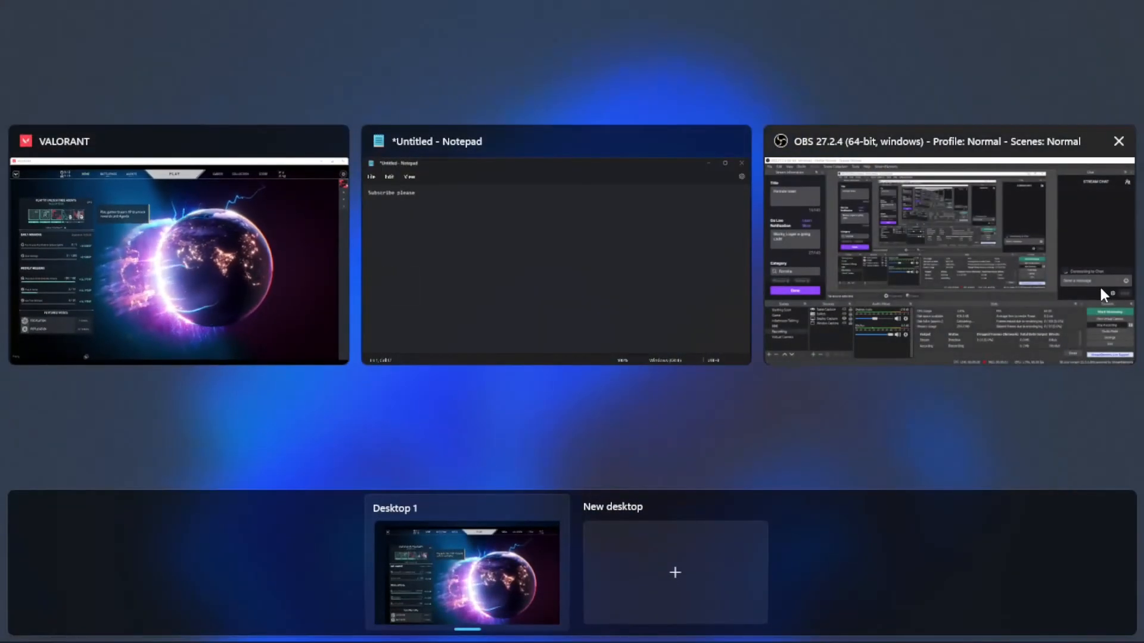
click(177, 263)
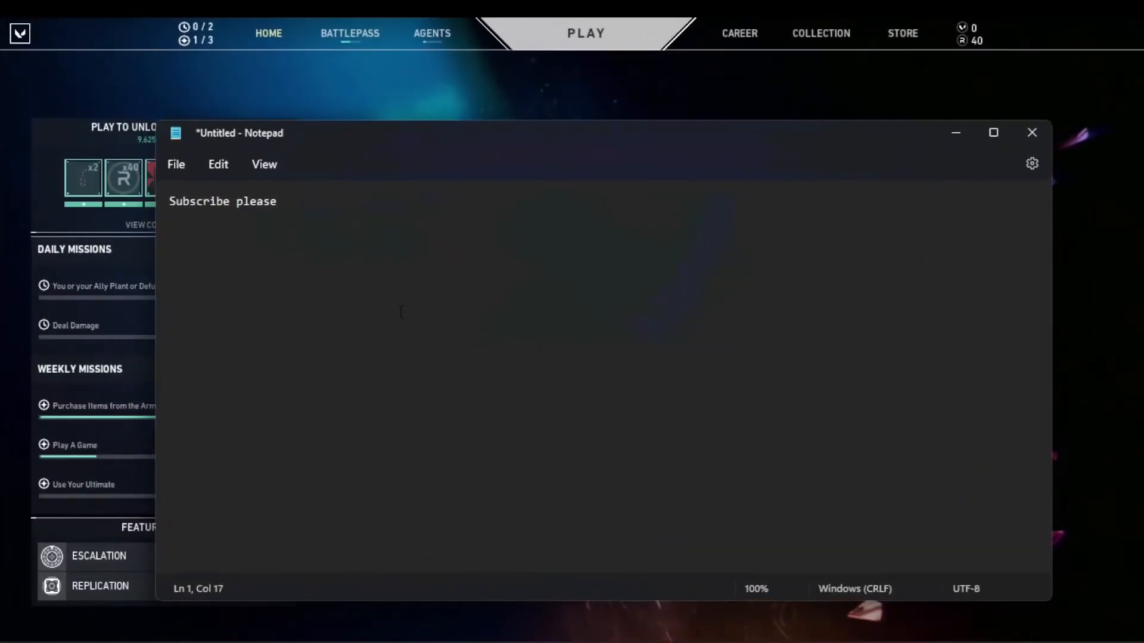
click(1031, 132)
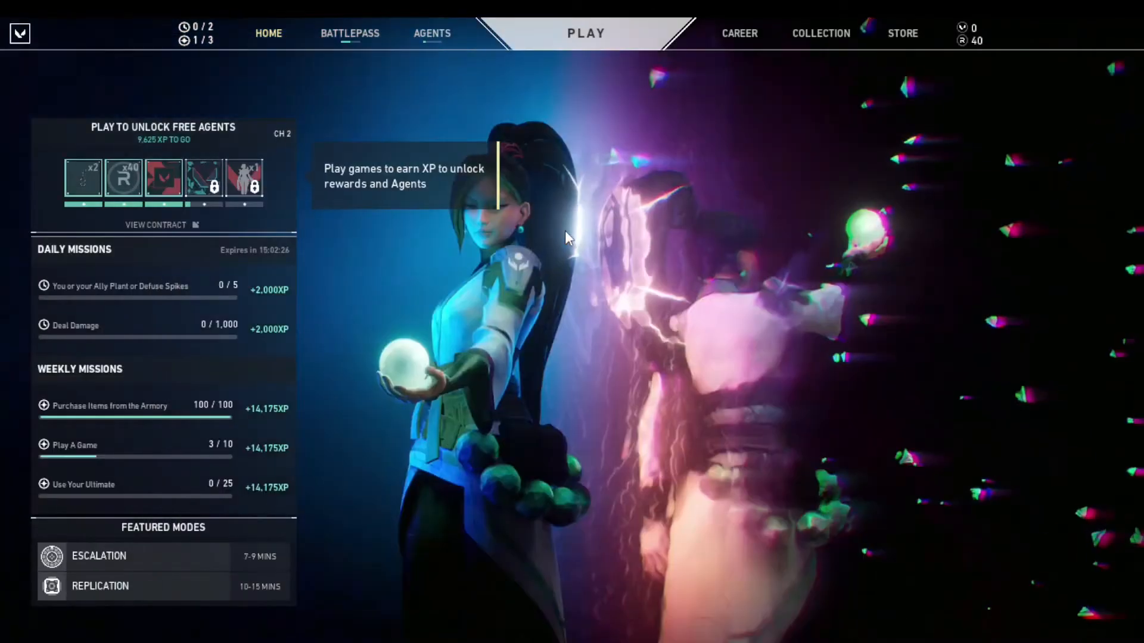
text(steam)
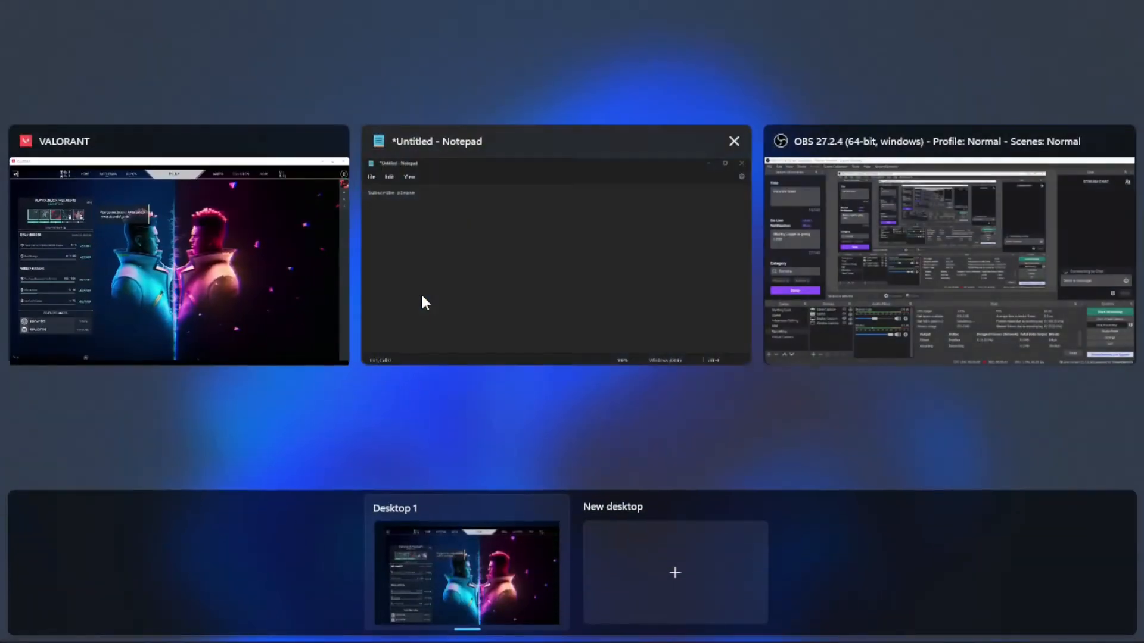
click(177, 262)
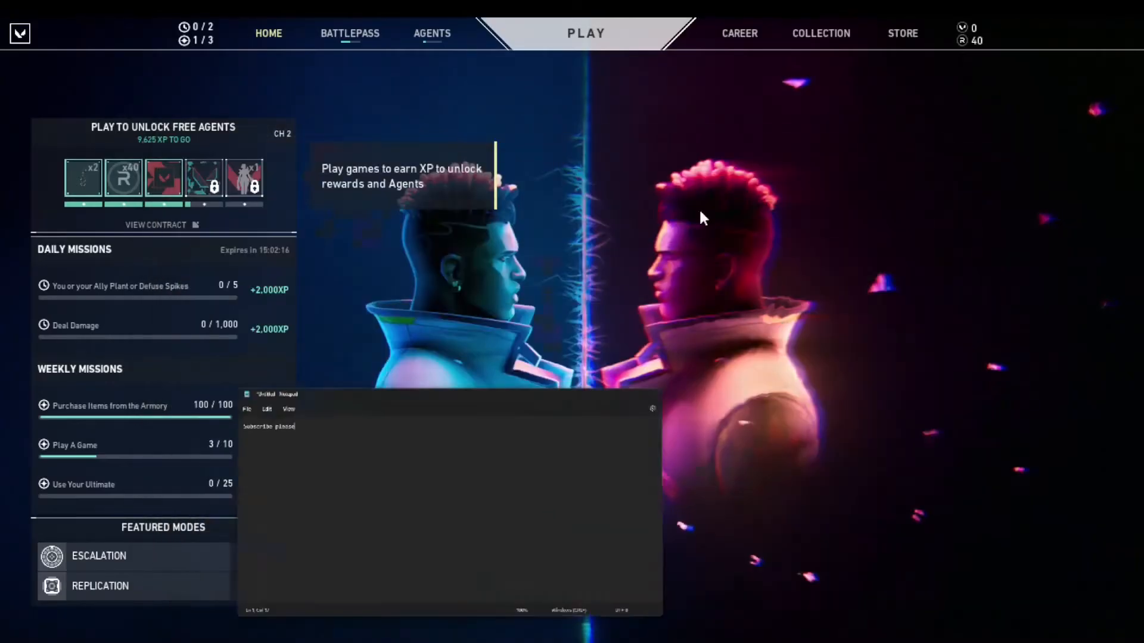